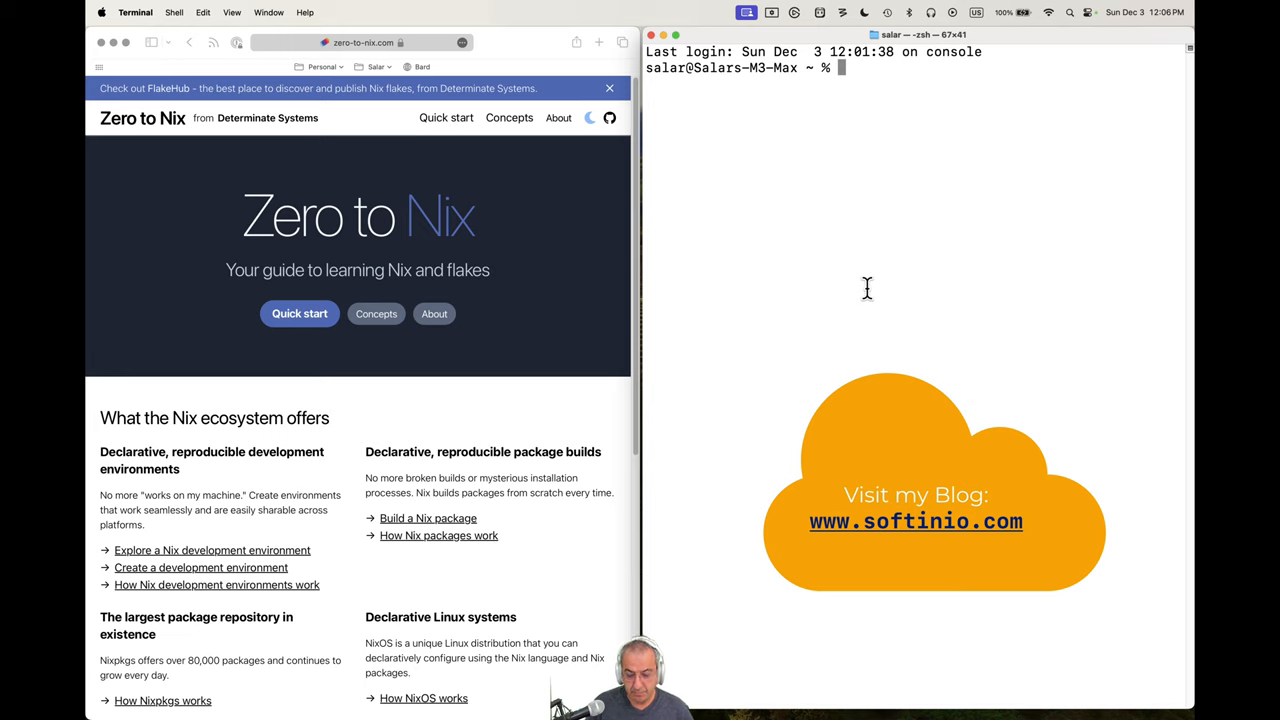
mouse_move(726, 293)
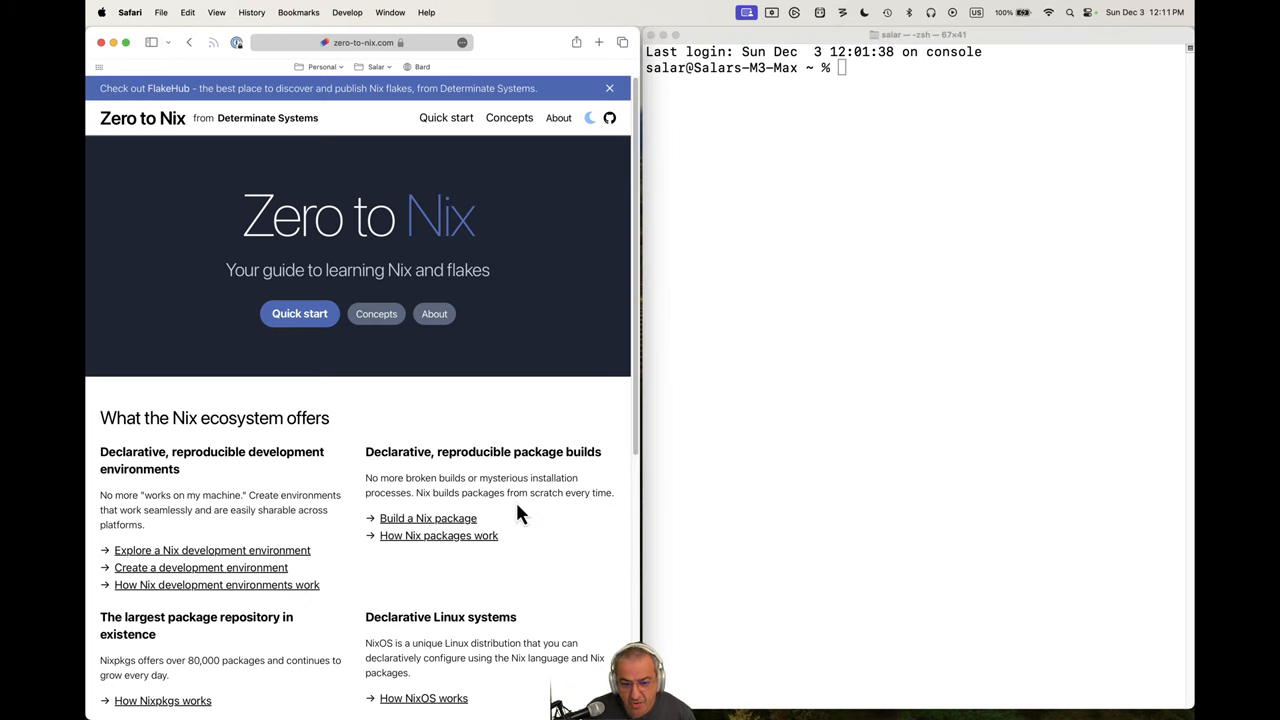
mouse_move(403, 520)
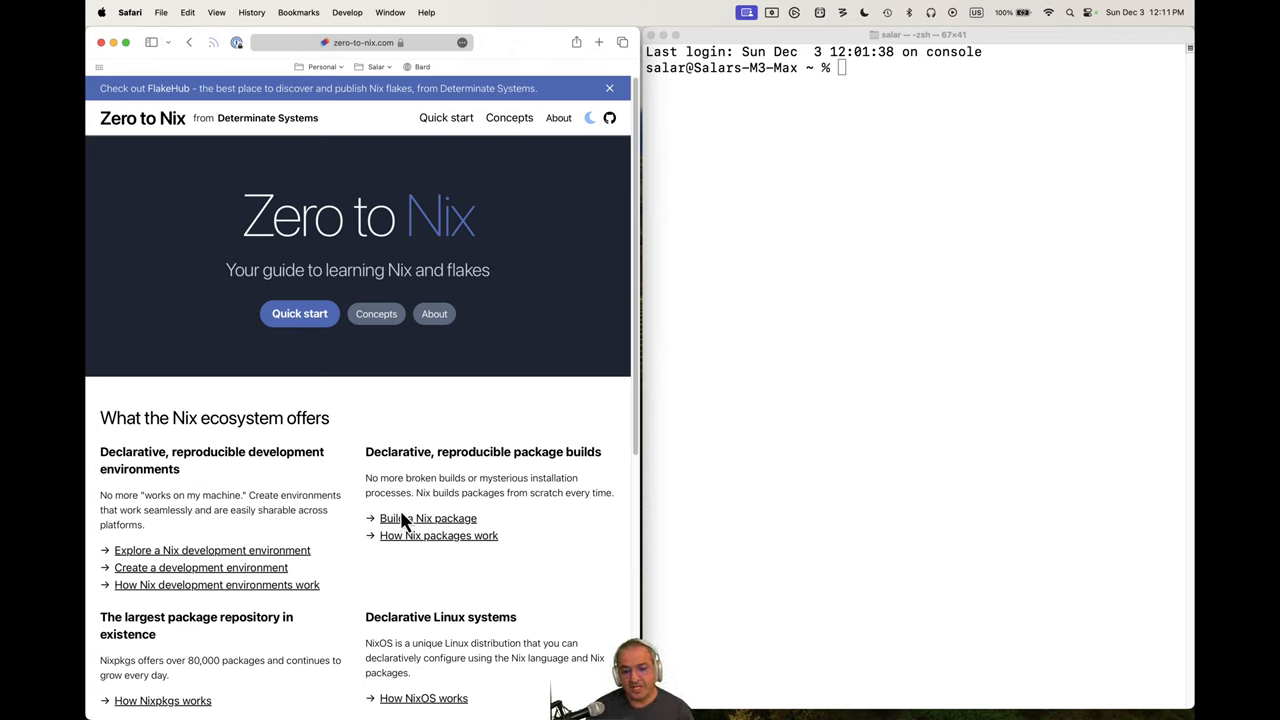
mouse_move(338, 186)
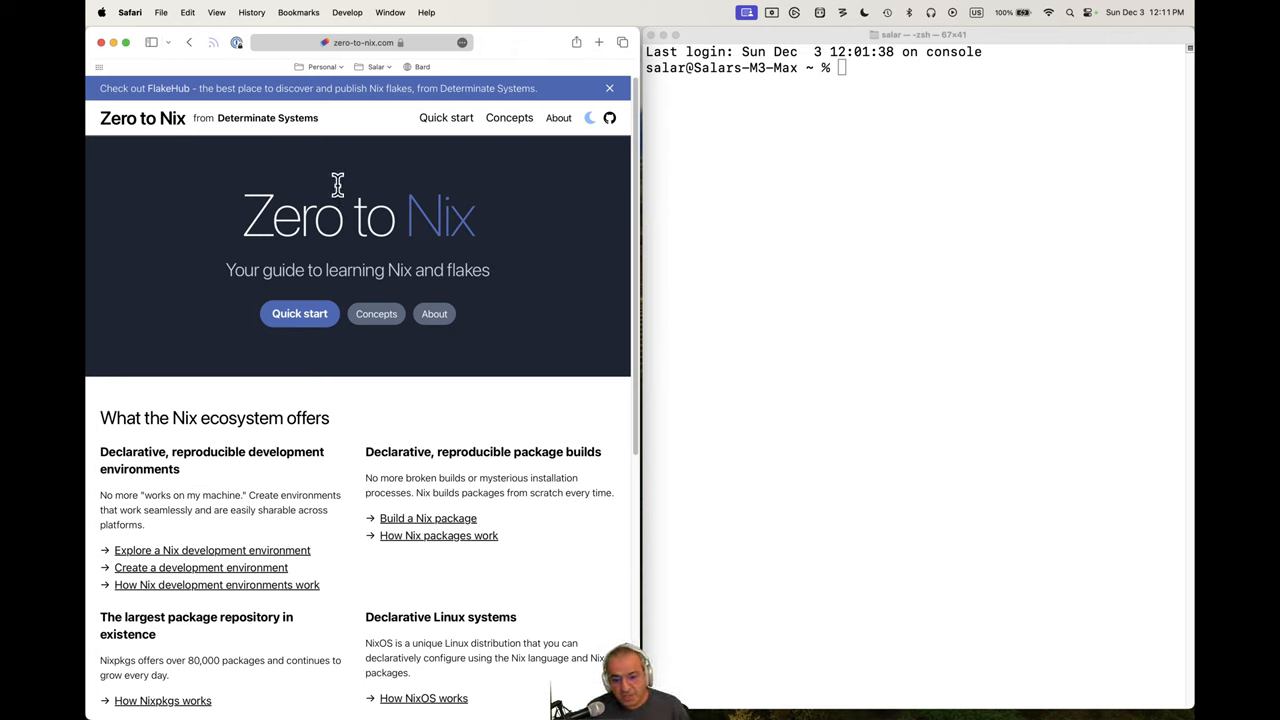
mouse_move(443, 279)
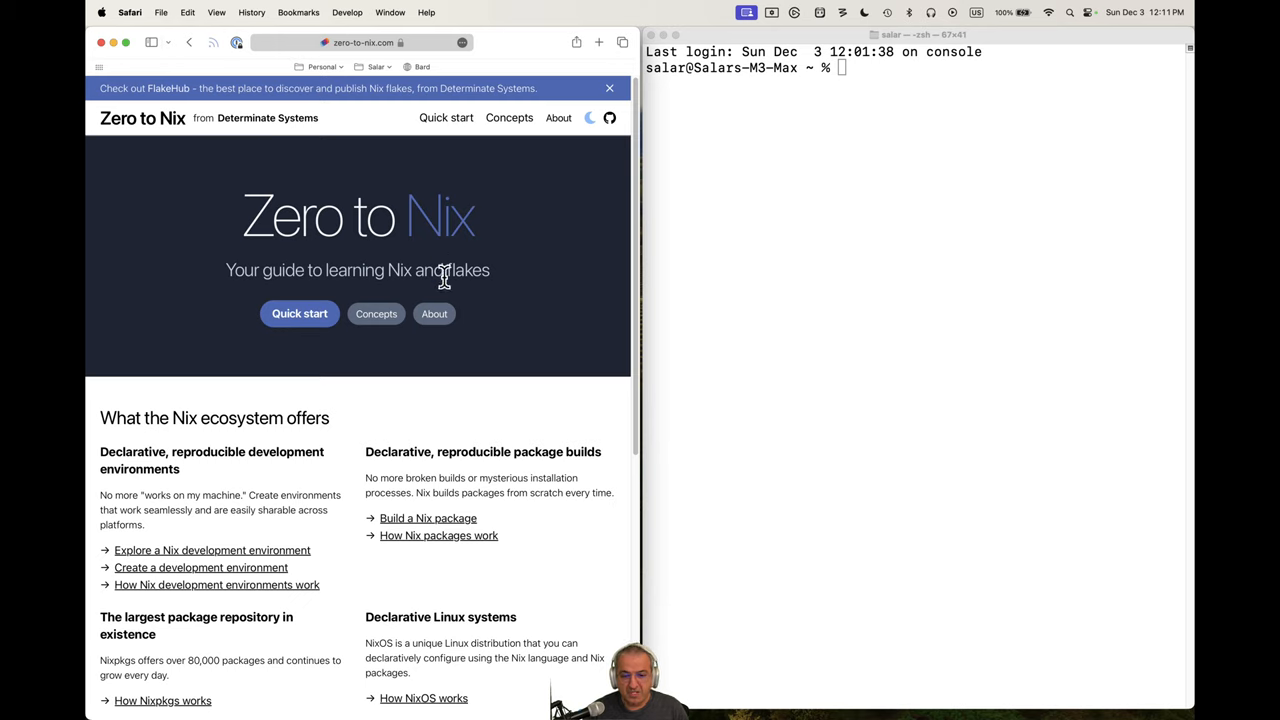
mouse_move(428, 278)
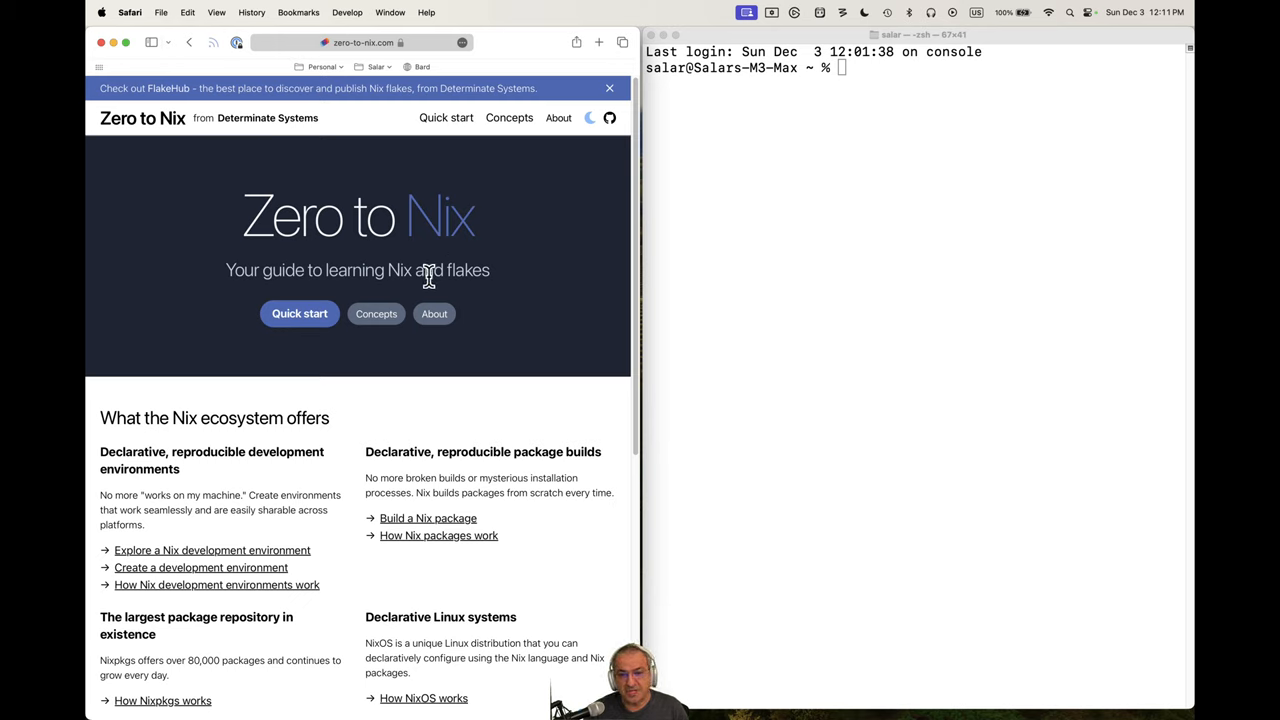
mouse_move(425, 275)
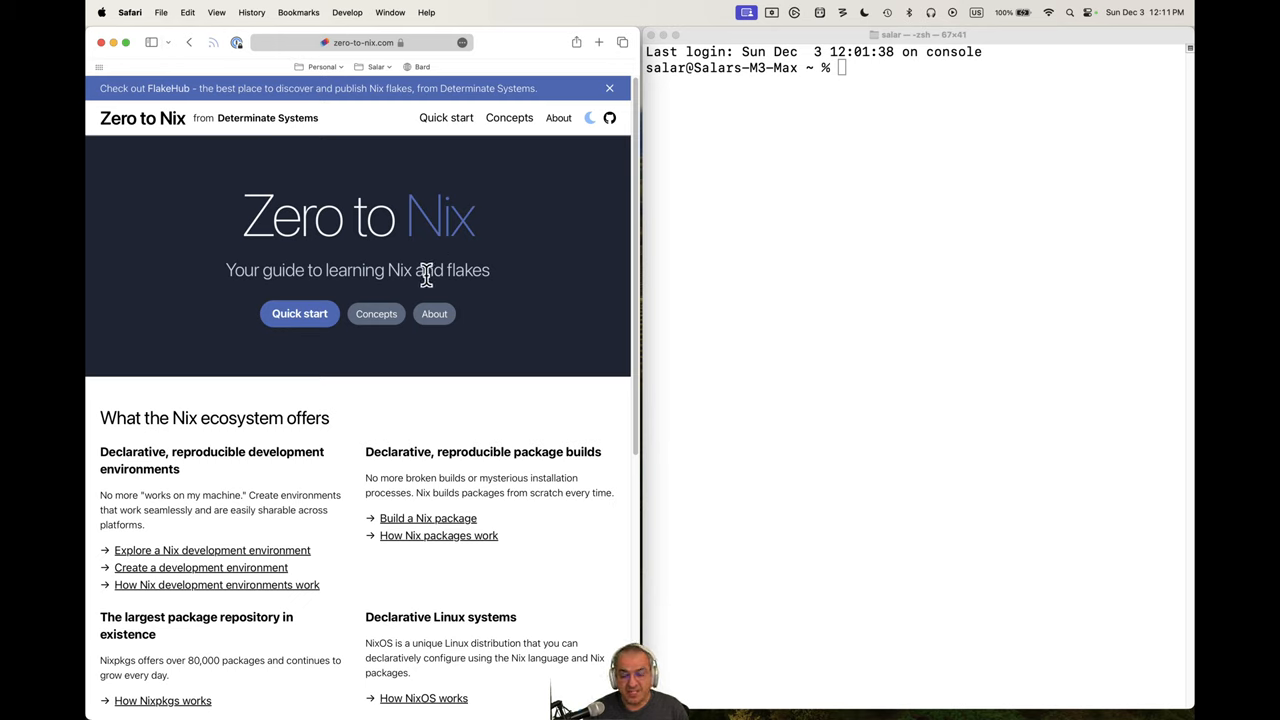
mouse_move(299, 313)
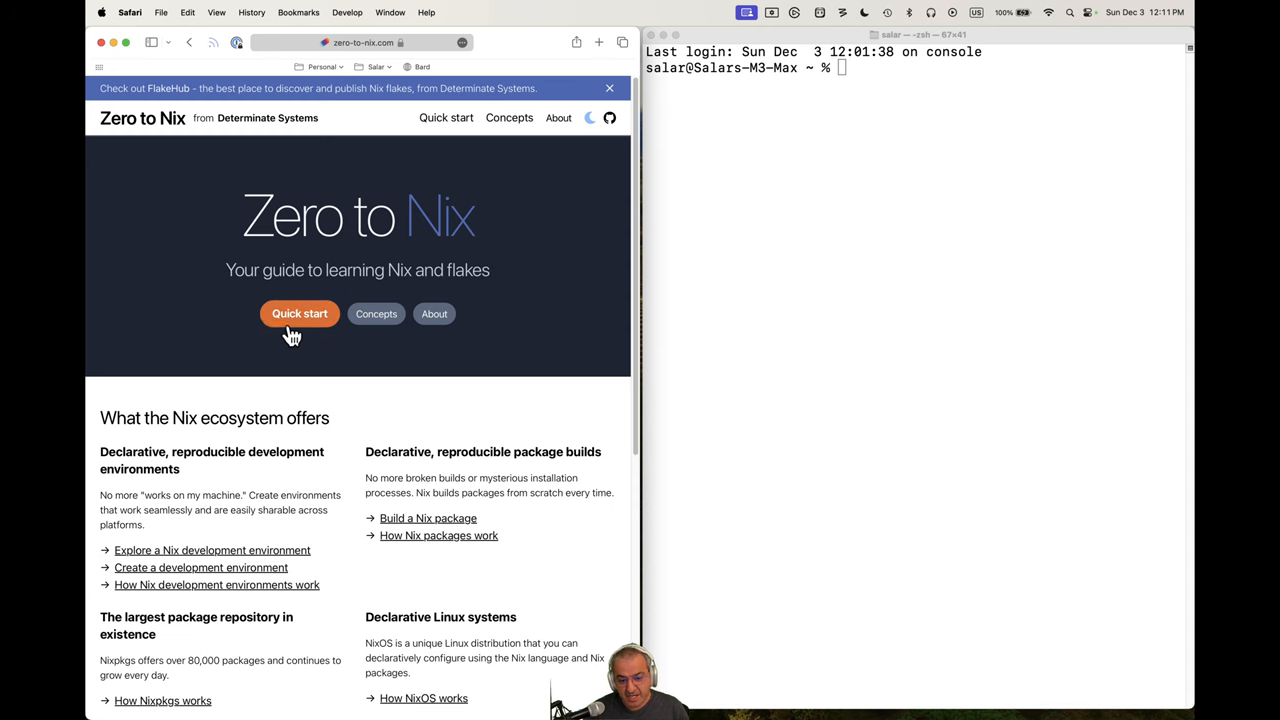
Reach the 'To run the installer' section showing the Determinate Nix curl command
click(299, 313)
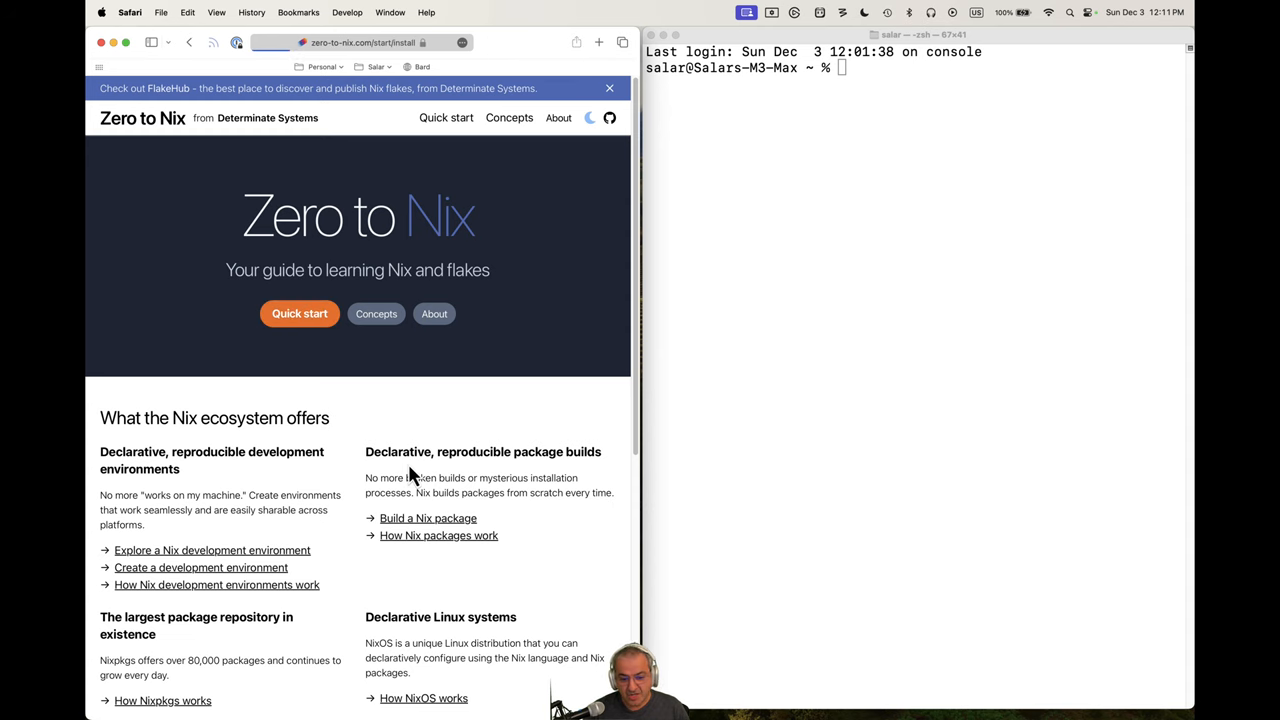
click(299, 313)
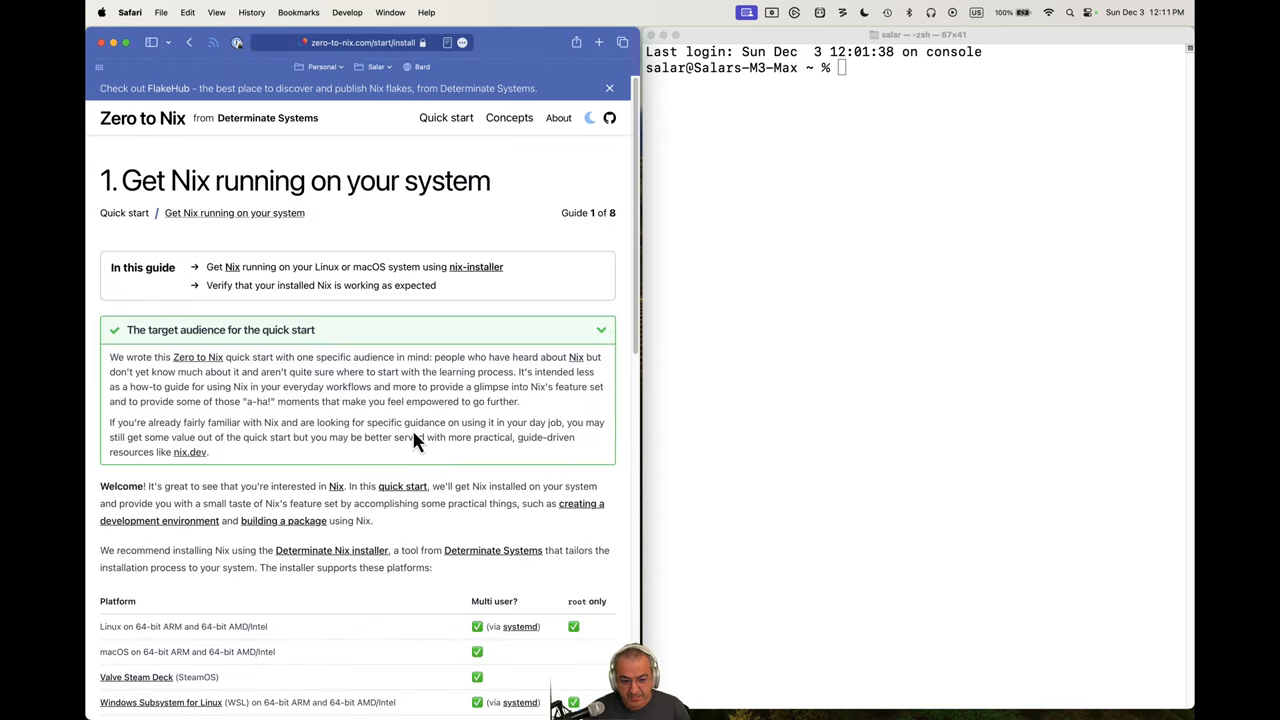
scroll(down, 3)
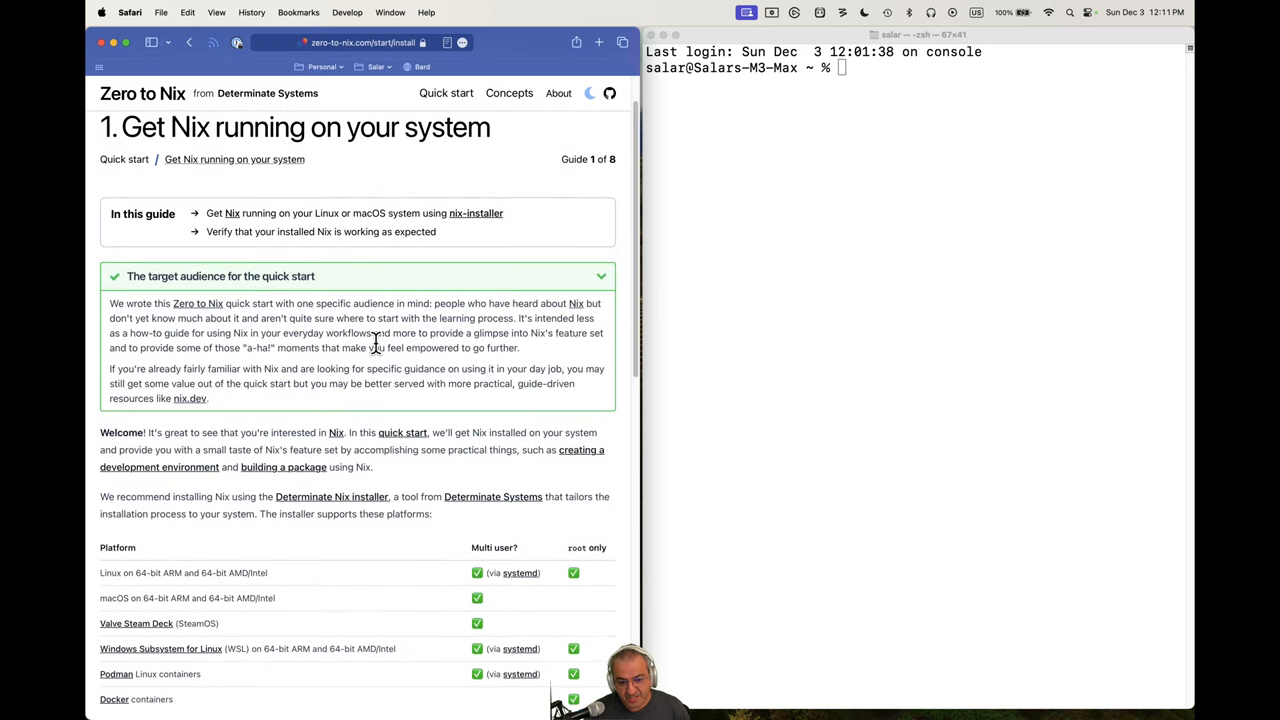
scroll(down, 3)
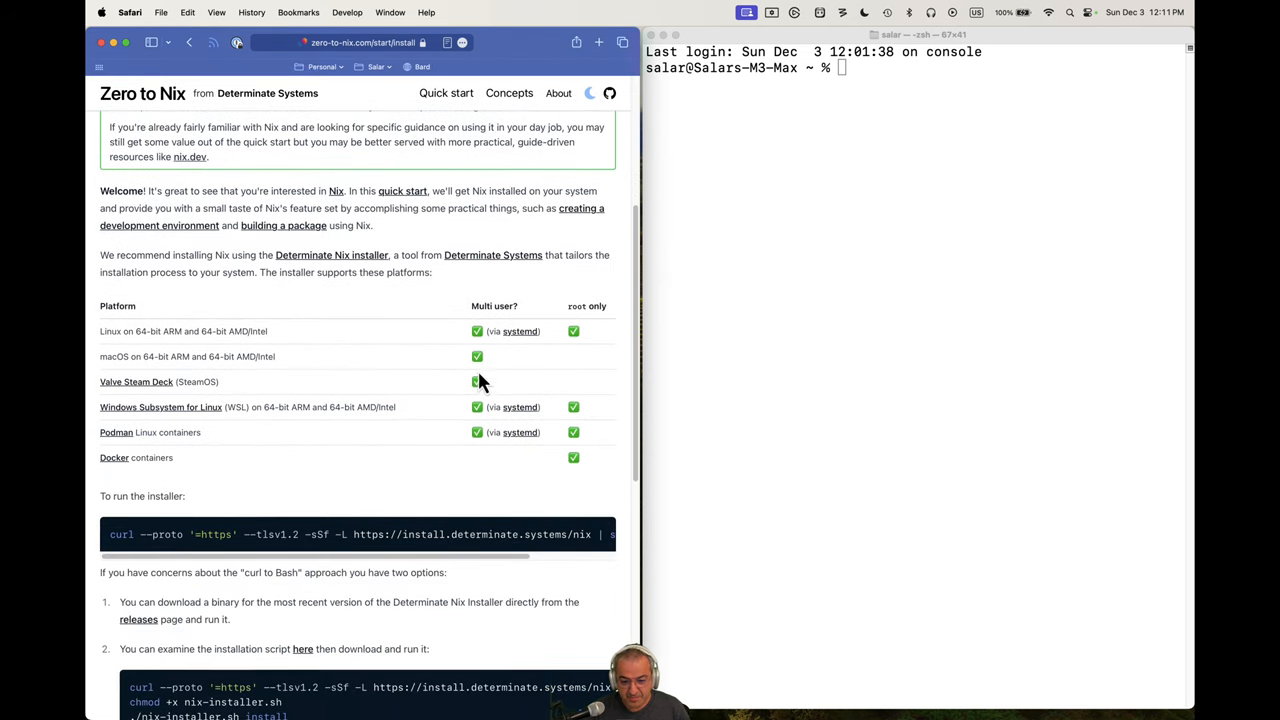
scroll(down, 3)
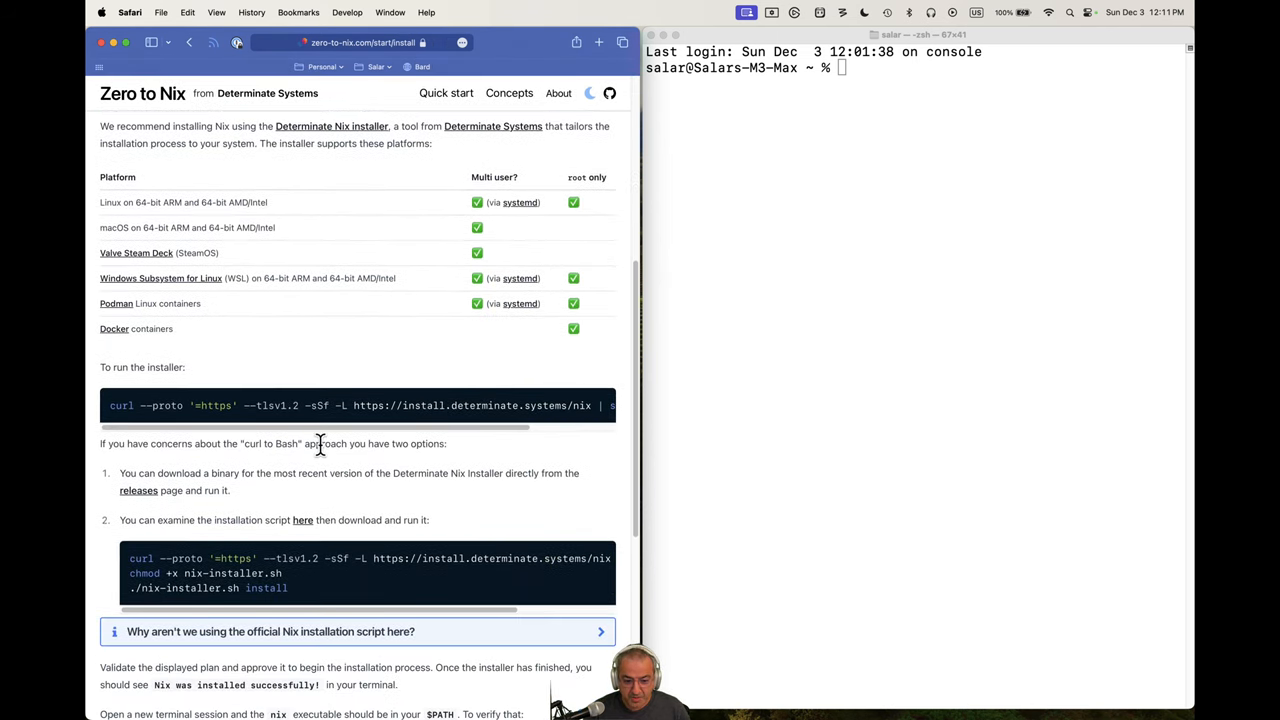
mouse_move(228, 400)
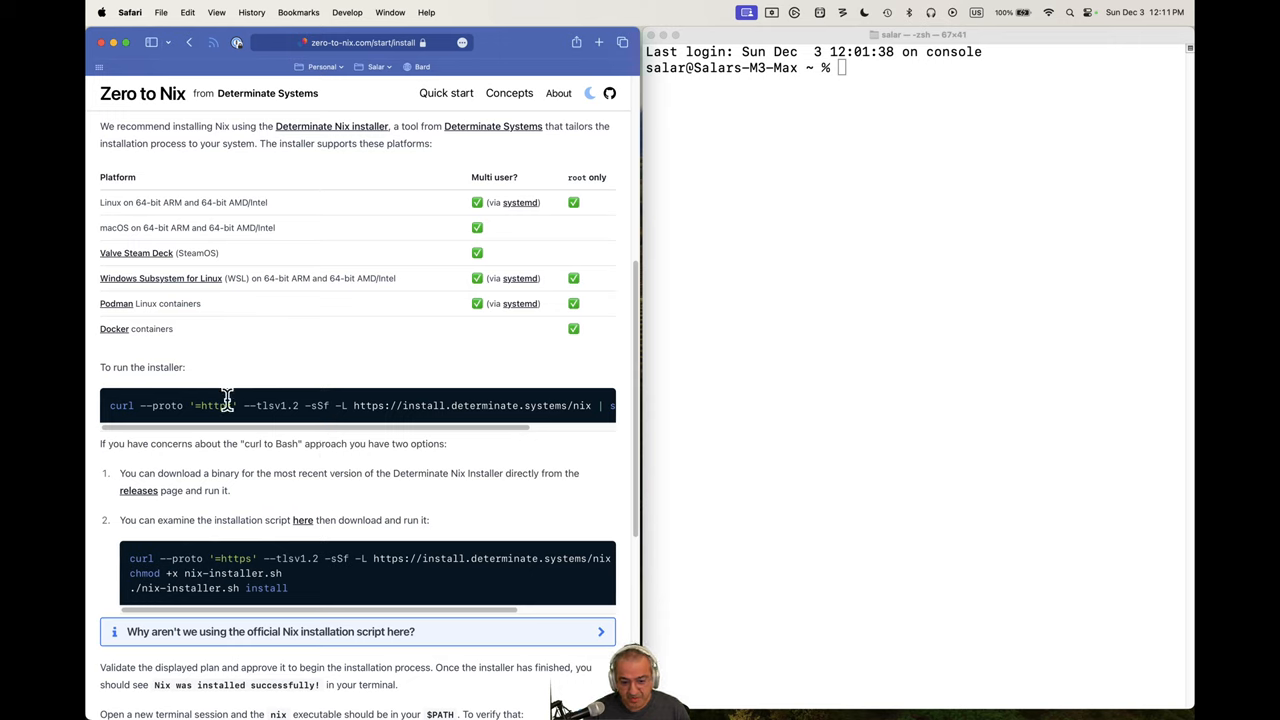
mouse_move(113, 405)
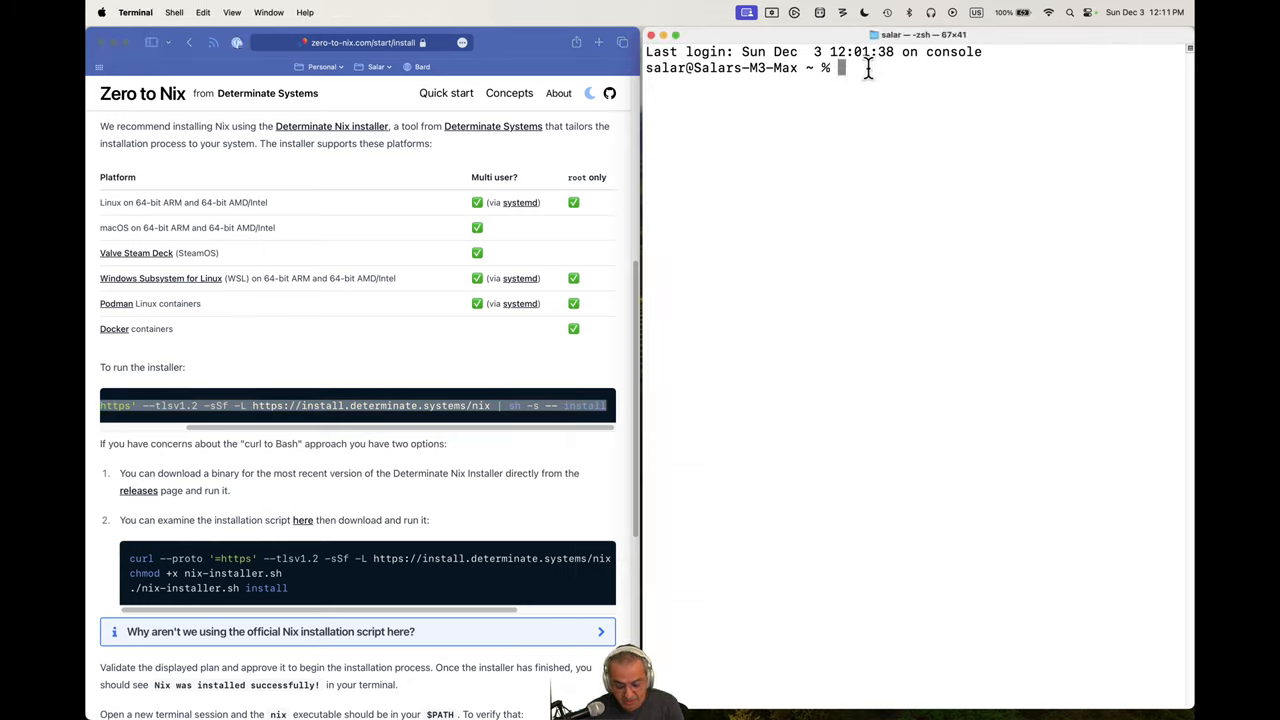
Run the curl command fetching install.determinate.systems/nix piped to sh
text(curl --proto '=https' --tlsv1.2 -sSf -L https://install.determinate.systems/nix | sh -s -- install)
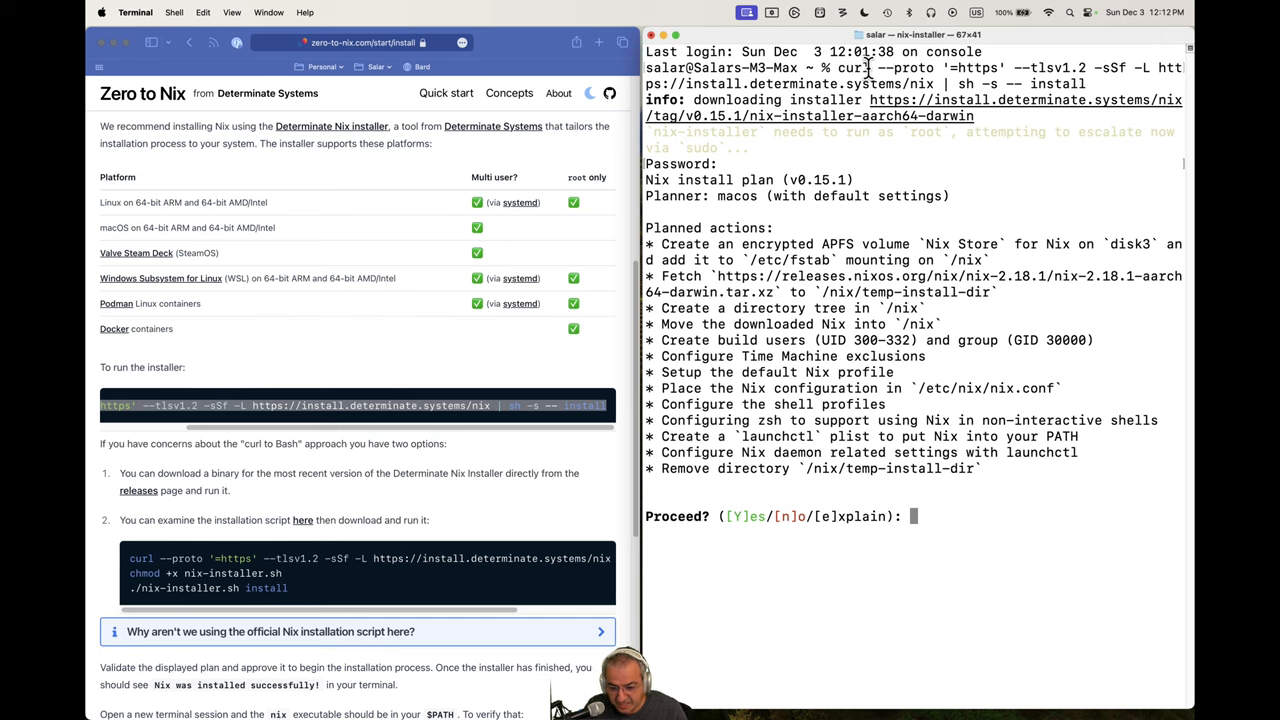
Answer Y to the Proceed prompt so Nix installs successfully
text(Y)
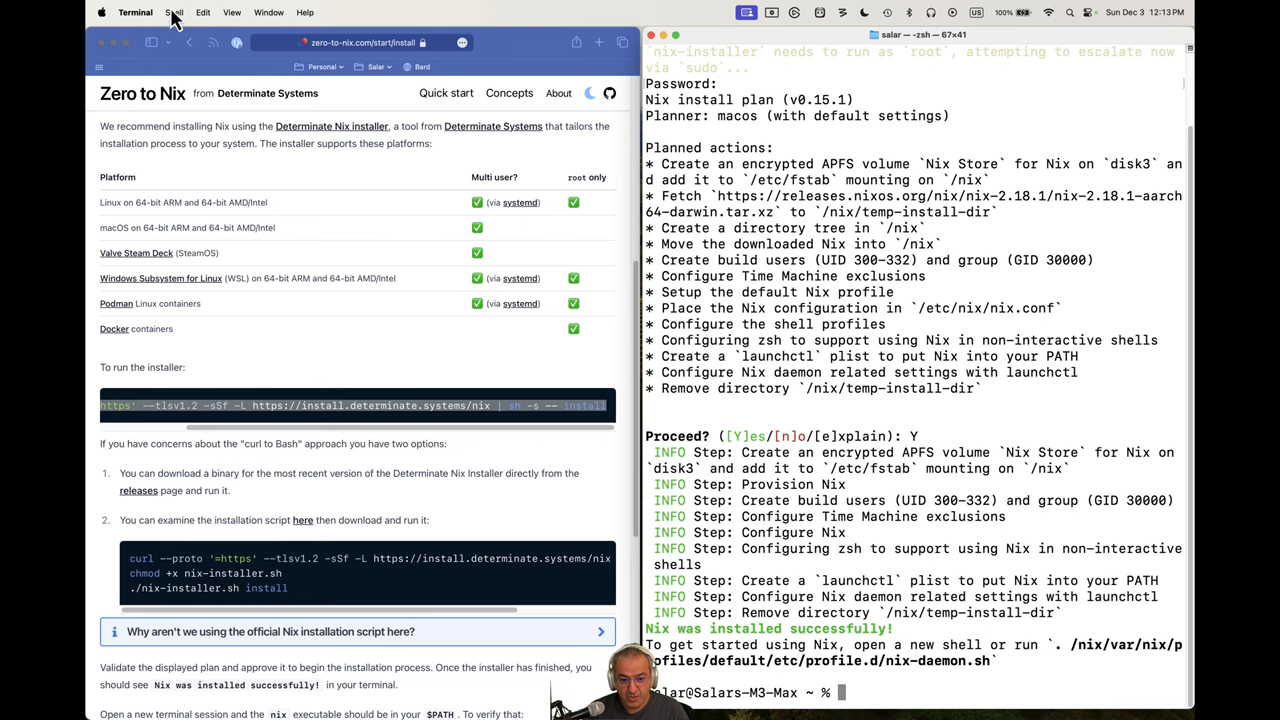
Run nix in a new Terminal tab from the Shell menu
click(203, 12)
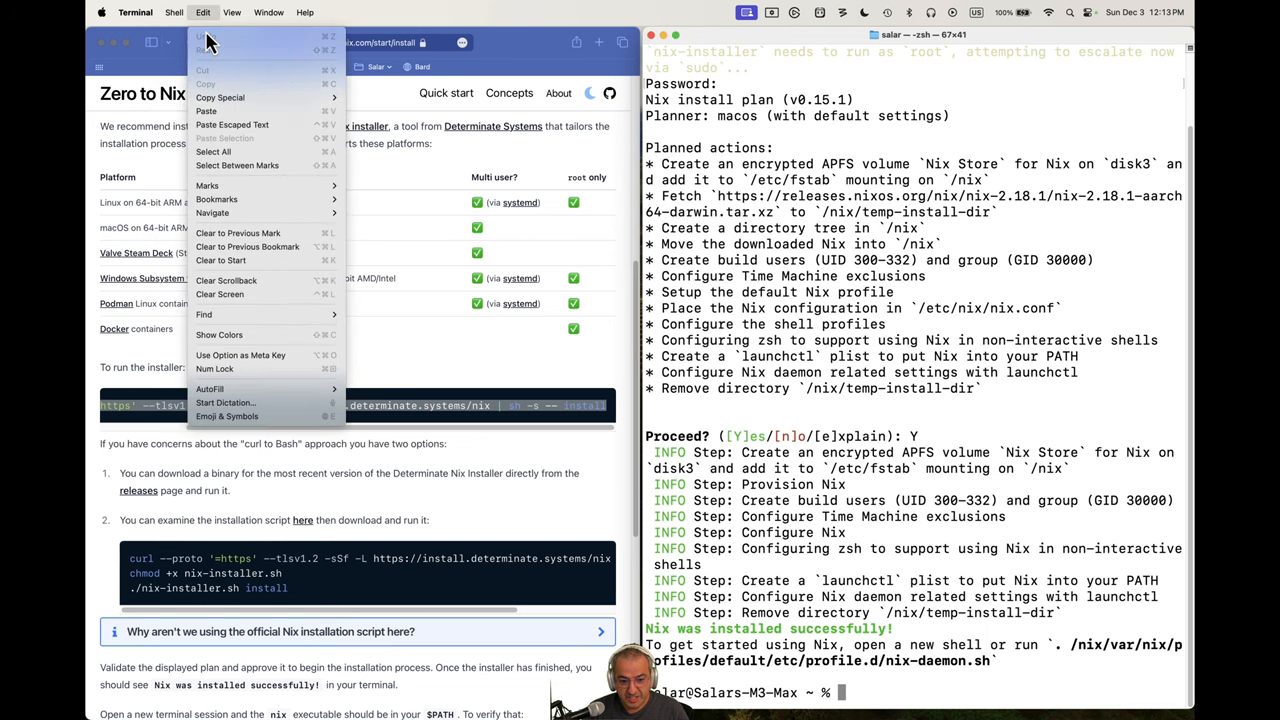
click(173, 12)
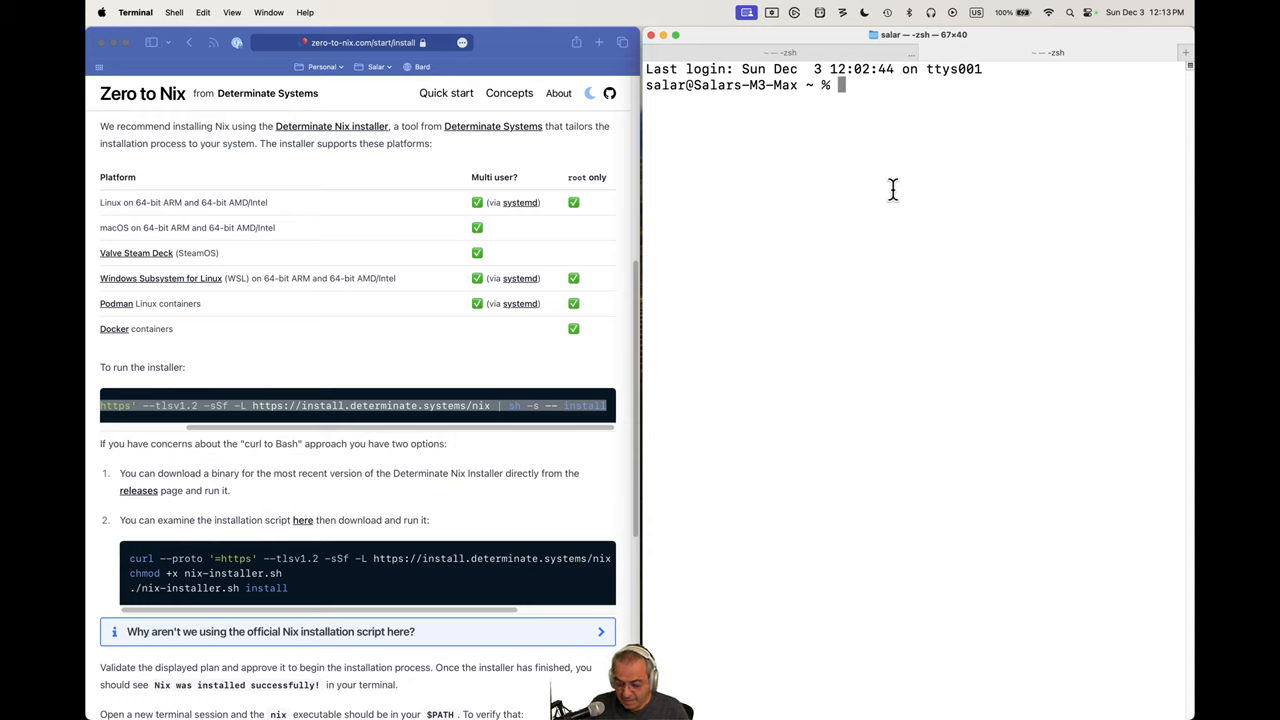
text(nix)
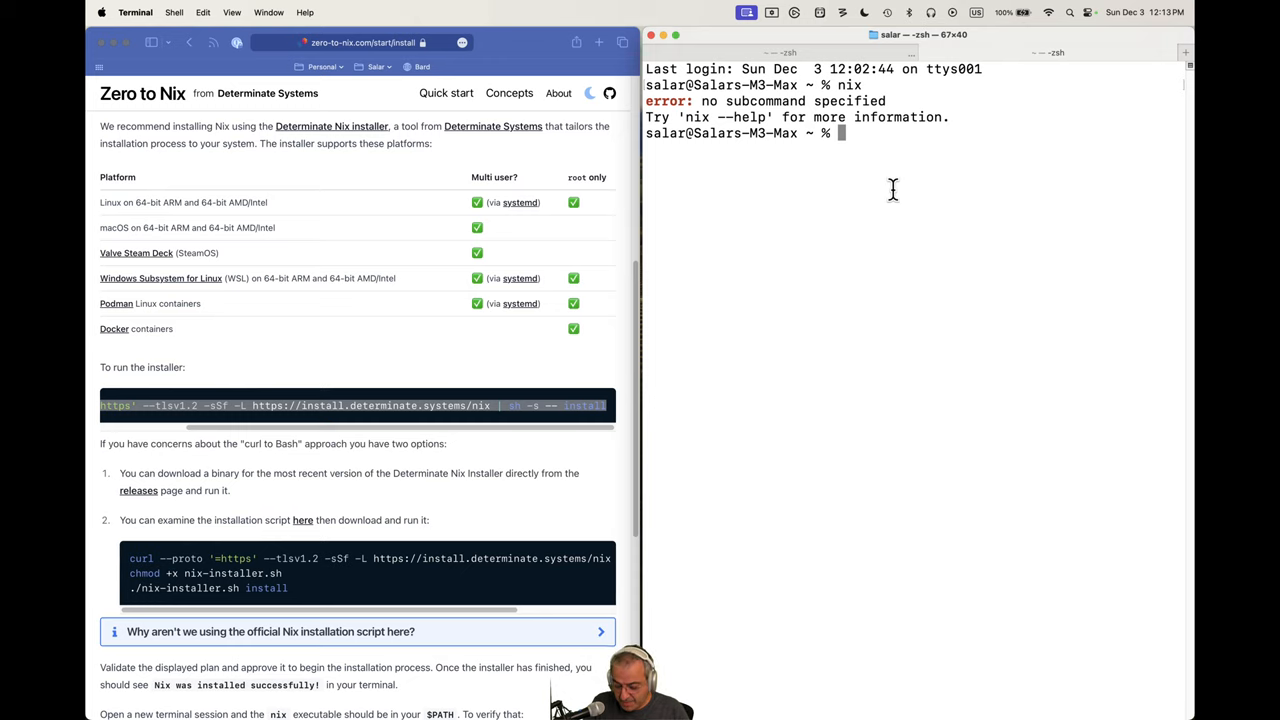
Review nix --help in the pager, then confirm nix --version reports 2.18.1
text(--ho)
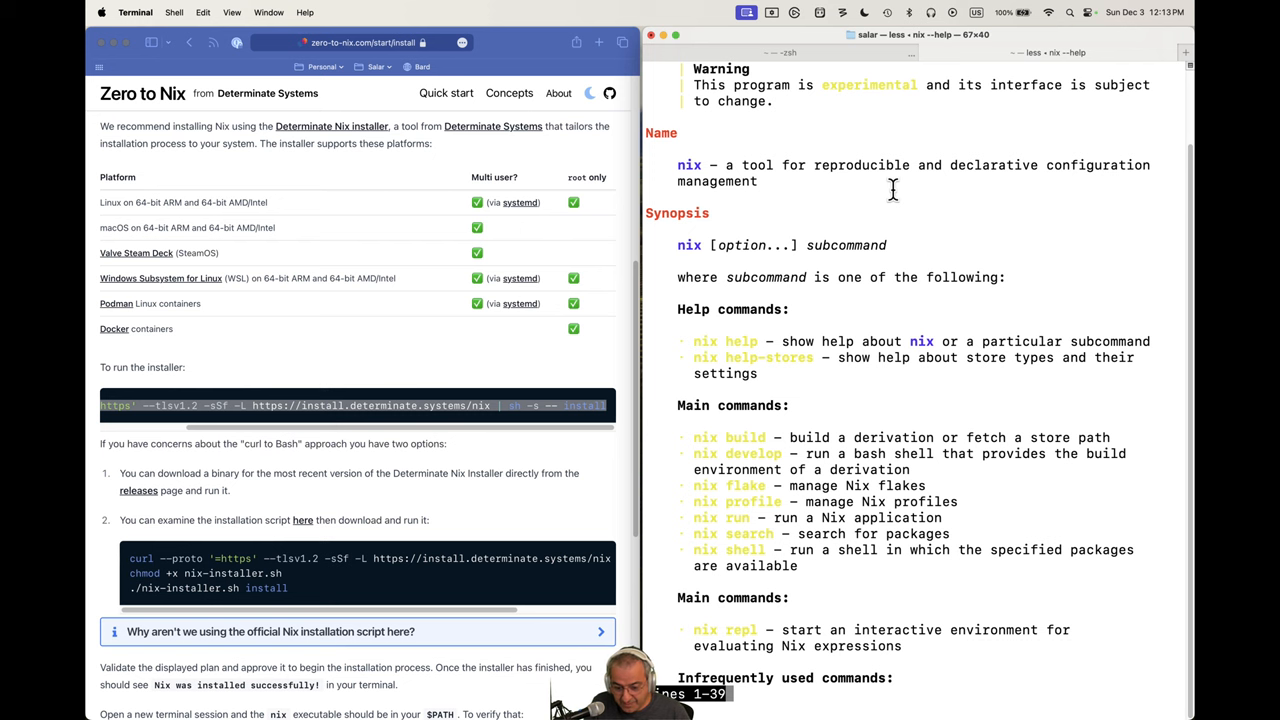
scroll(down, 3)
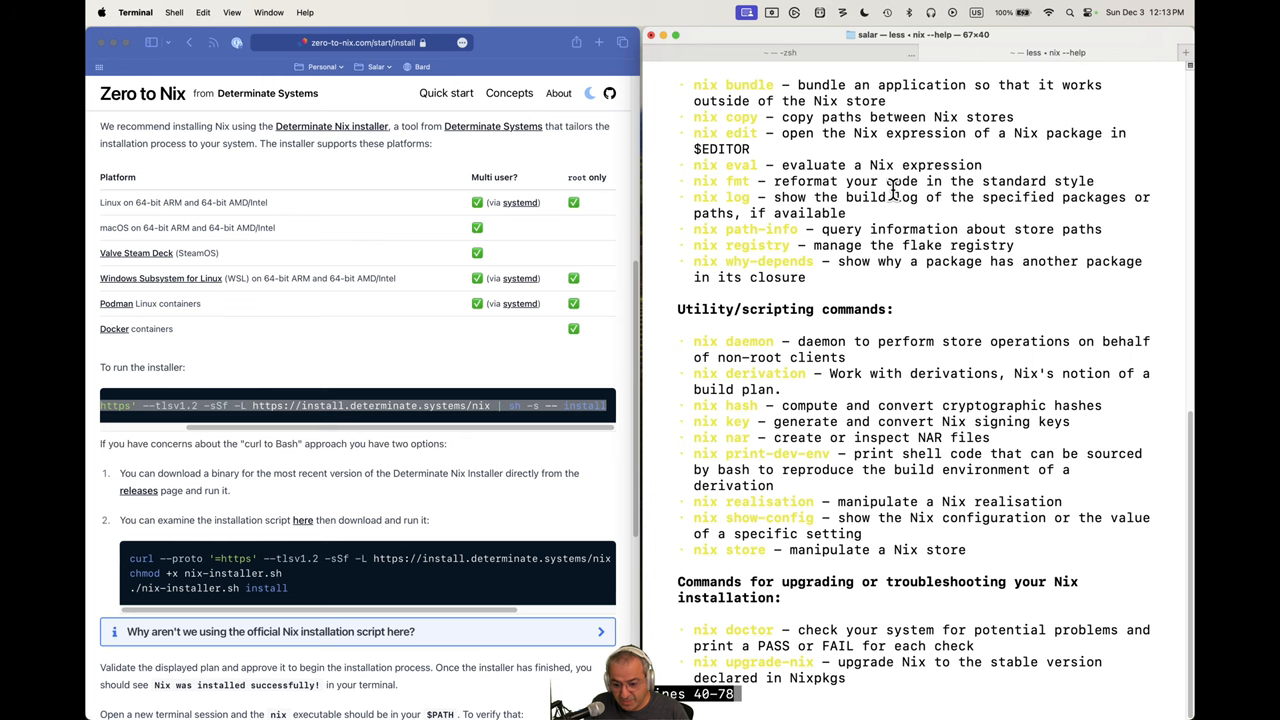
scroll(down, 3)
text(nix --ve)
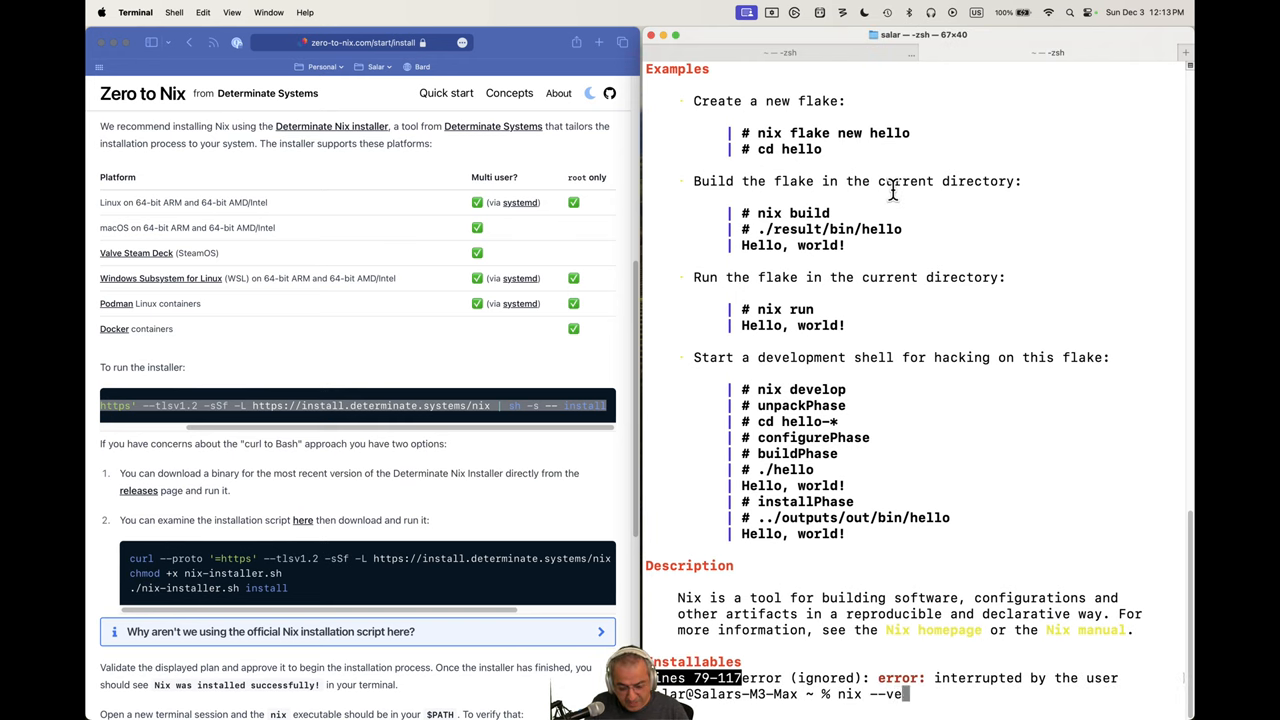
key(Return)
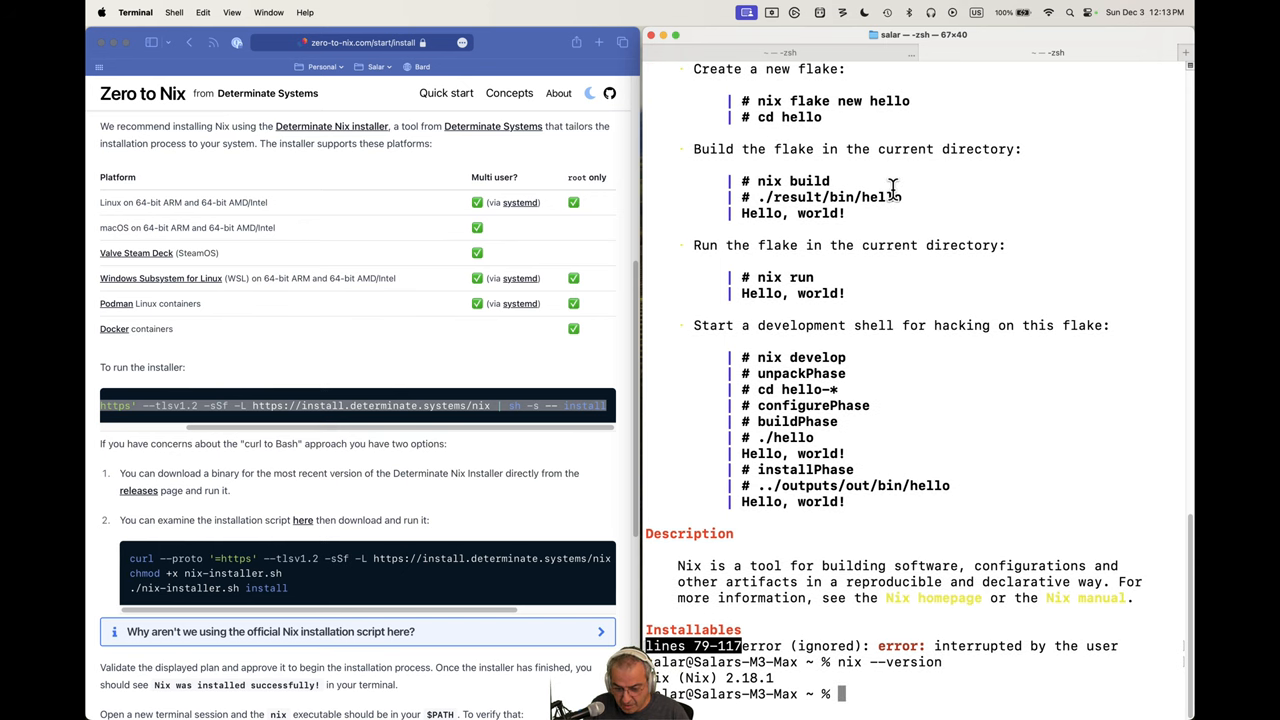